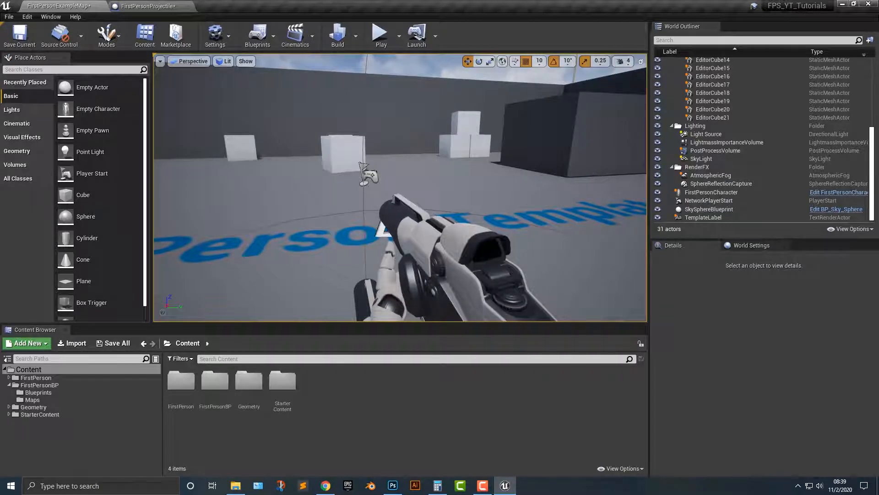
# Play the level in the editor, fire at the white physics cubes, then stop the session.
pyautogui.click(380, 33)
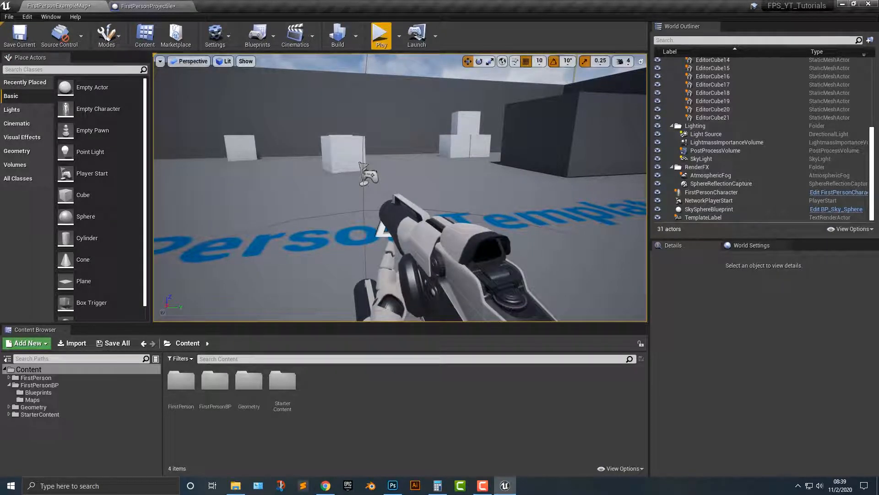
pyautogui.click(381, 35)
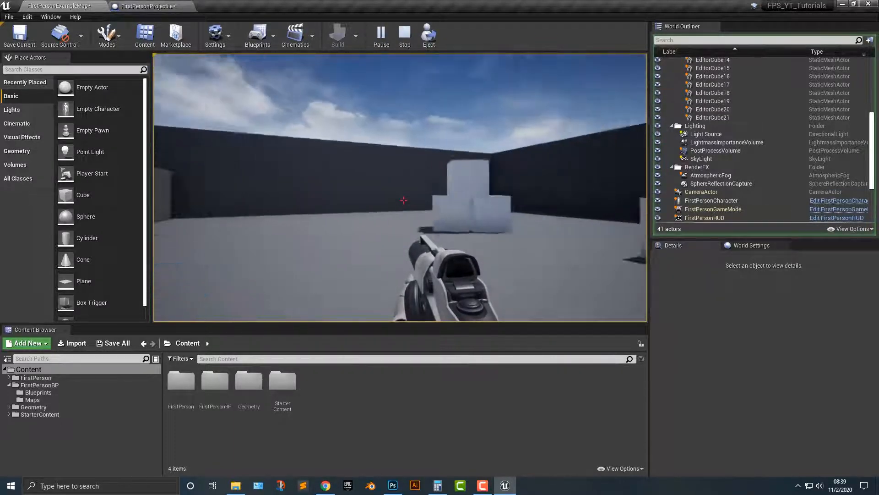
pyautogui.click(404, 196)
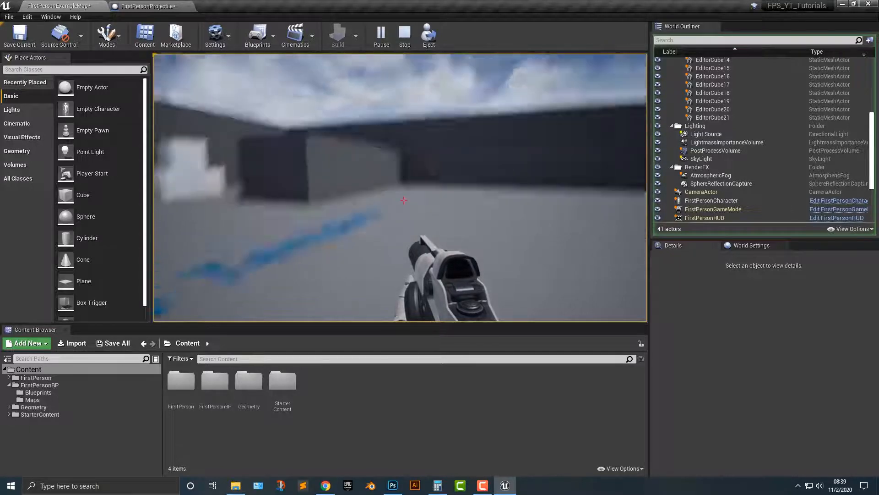
pyautogui.click(404, 36)
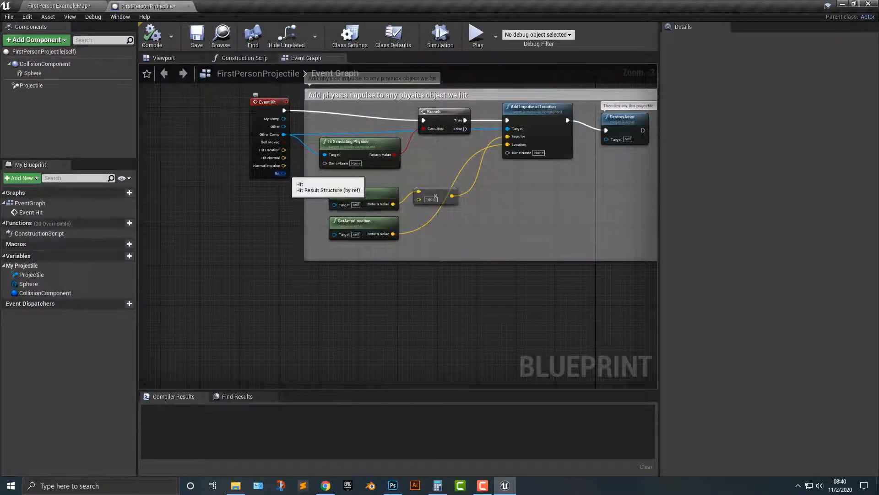
# Return to the level editor and open the new EnemyParent Actor blueprint for editing.
pyautogui.click(59, 6)
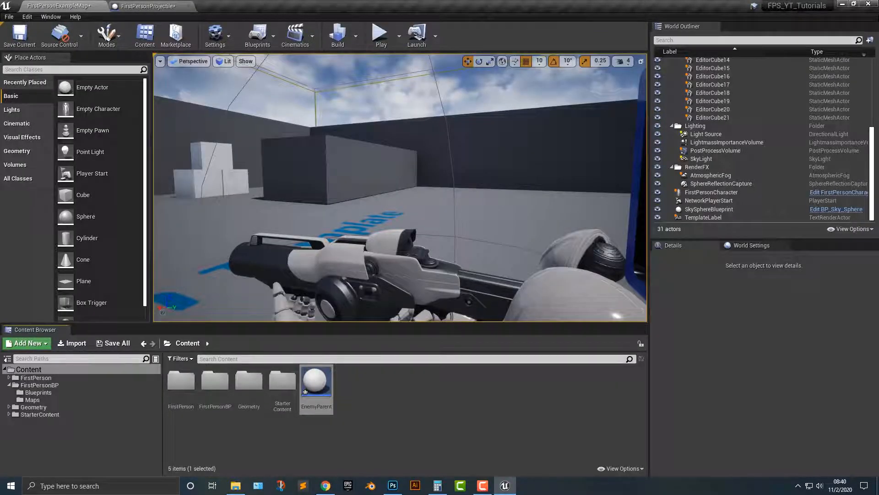
pyautogui.moveTo(316, 380)
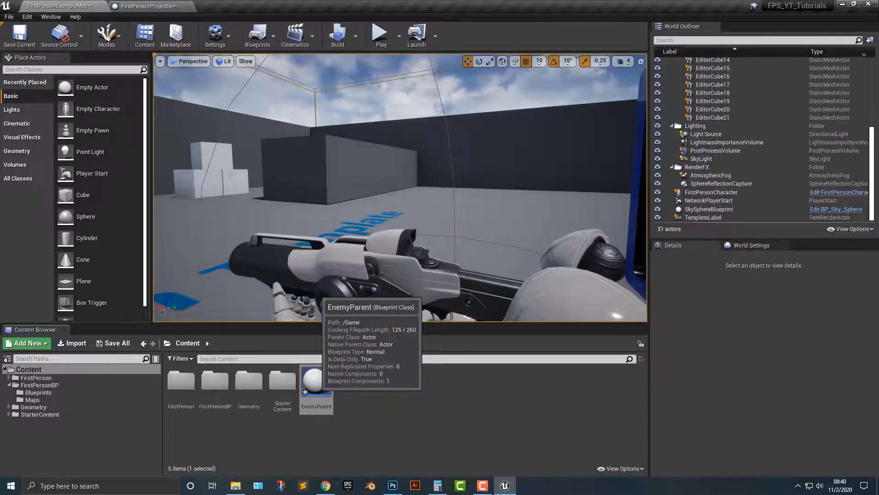
pyautogui.doubleClick(316, 380)
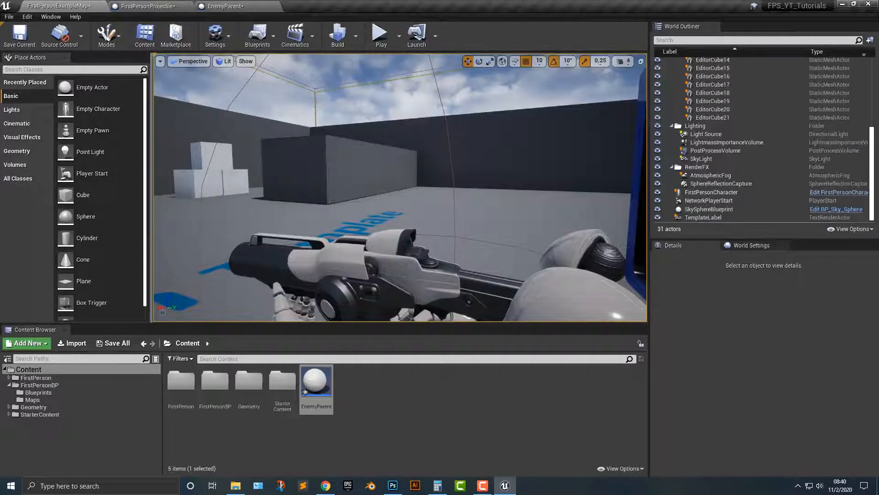
pyautogui.moveTo(316, 381)
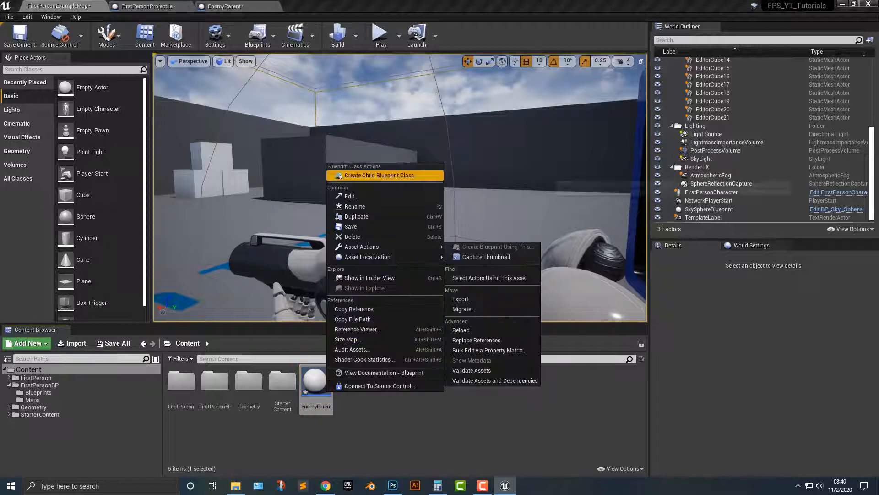
pyautogui.moveTo(384, 174)
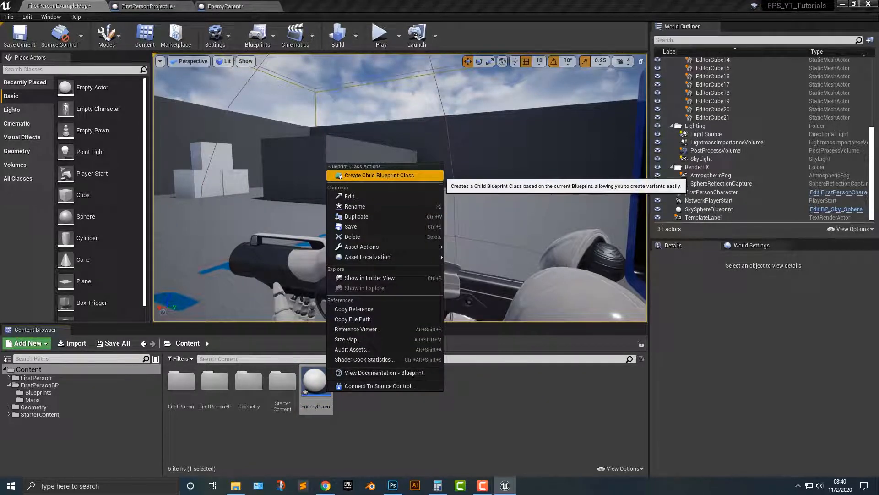
# Create child blueprints EnemyChair and EnemyTable, both using EnemyParent as parent class.
pyautogui.click(378, 176)
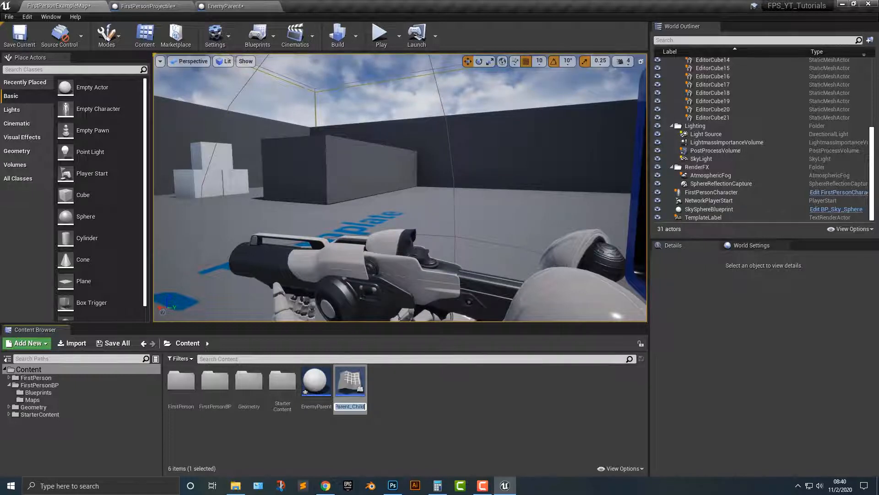
pyautogui.write('Enemy')
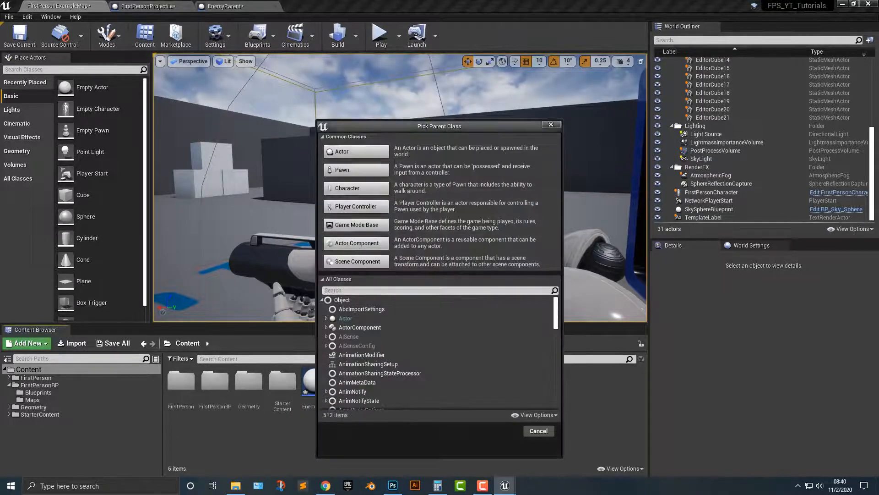
pyautogui.click(325, 278)
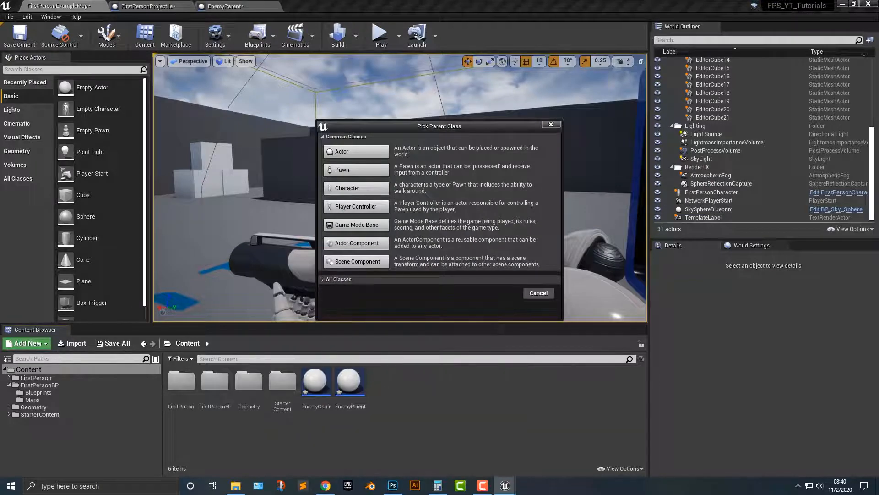
pyautogui.click(338, 278)
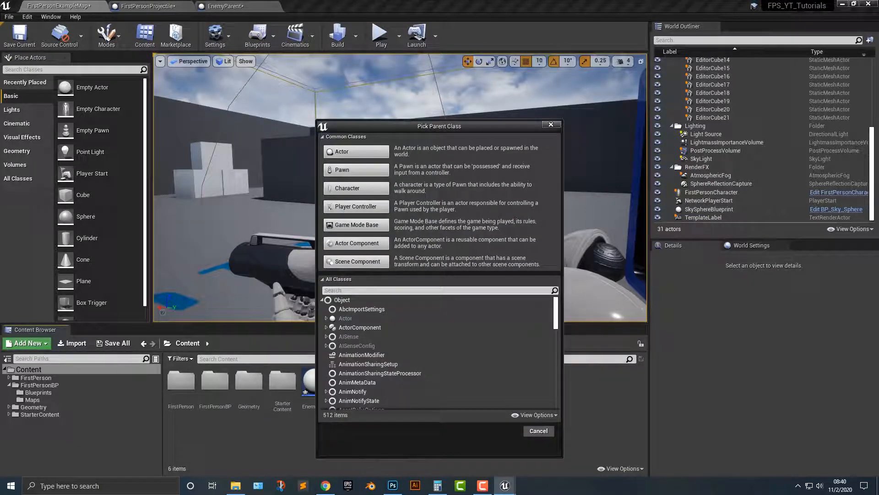
pyautogui.write('enemy')
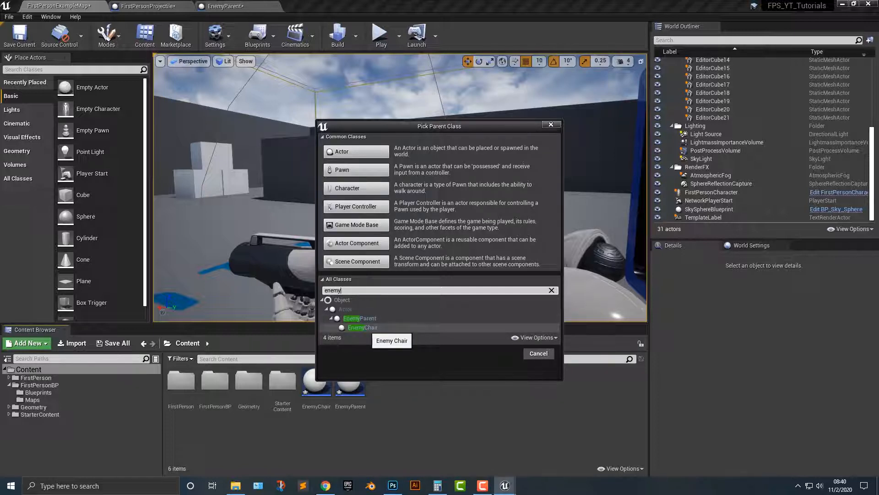
pyautogui.click(359, 318)
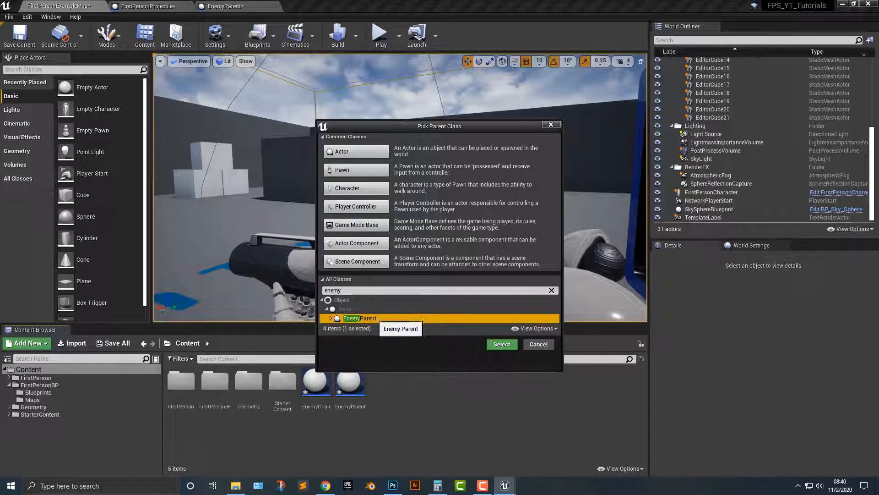
pyautogui.click(501, 343)
pyautogui.write('EnemyTable')
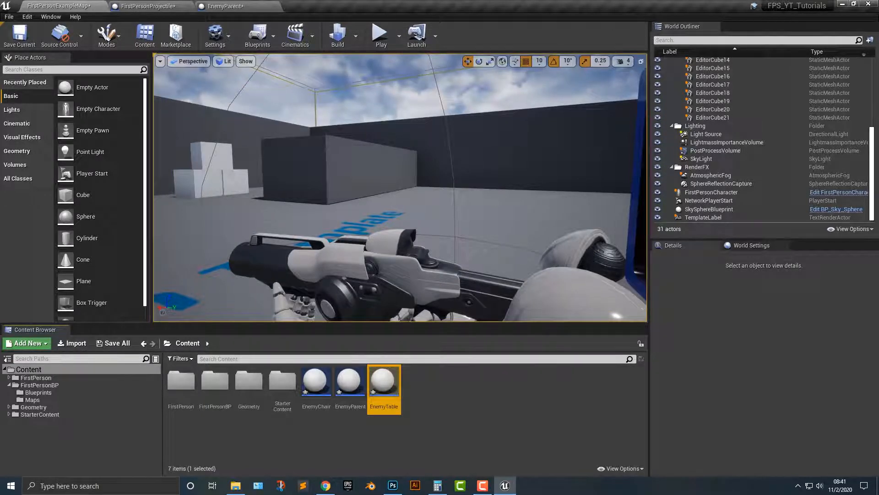
# Assign SM_Chair to EnemyChair's inherited StaticMesh, then select EnemyTable's mesh component.
pyautogui.doubleClick(316, 380)
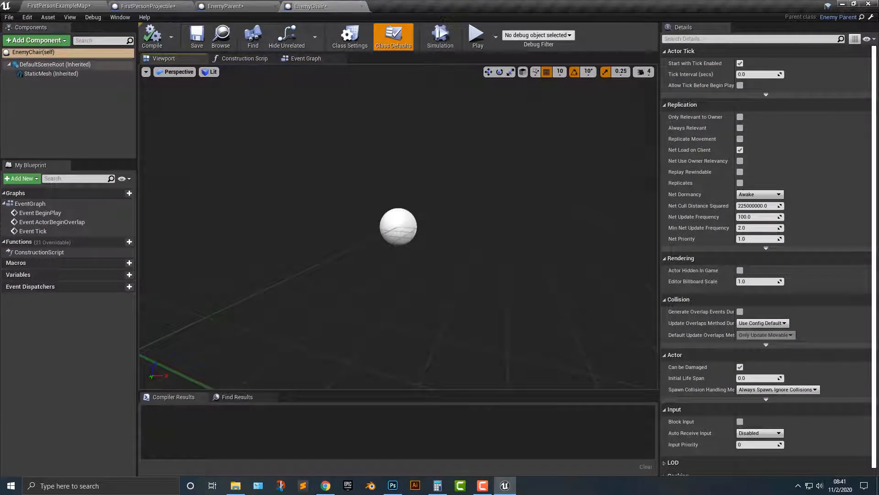
pyautogui.click(54, 64)
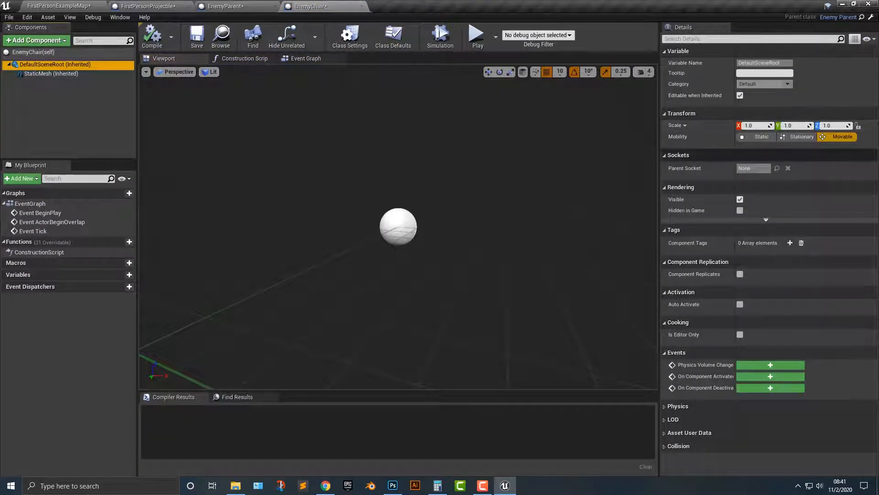
pyautogui.click(51, 74)
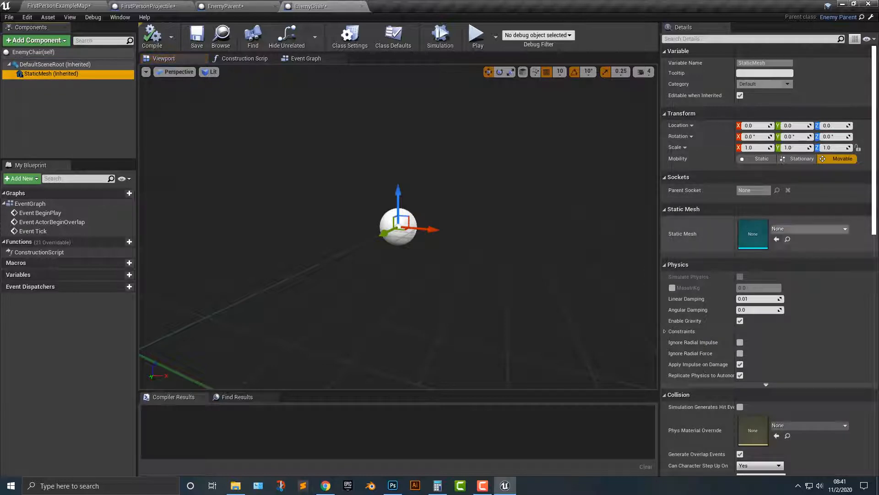
pyautogui.click(845, 228)
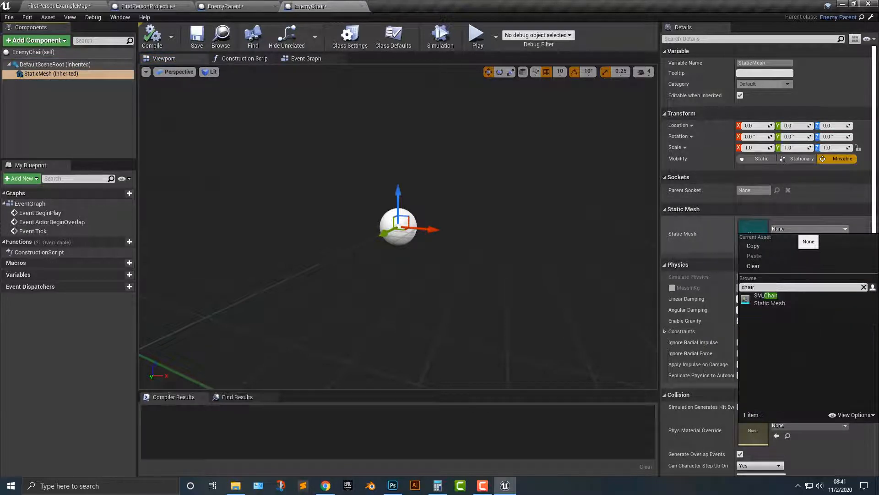
pyautogui.click(766, 299)
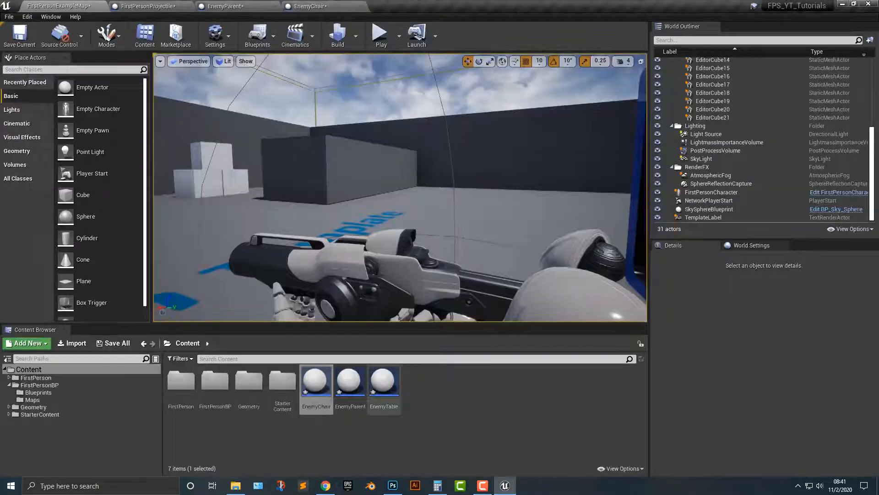
pyautogui.doubleClick(383, 380)
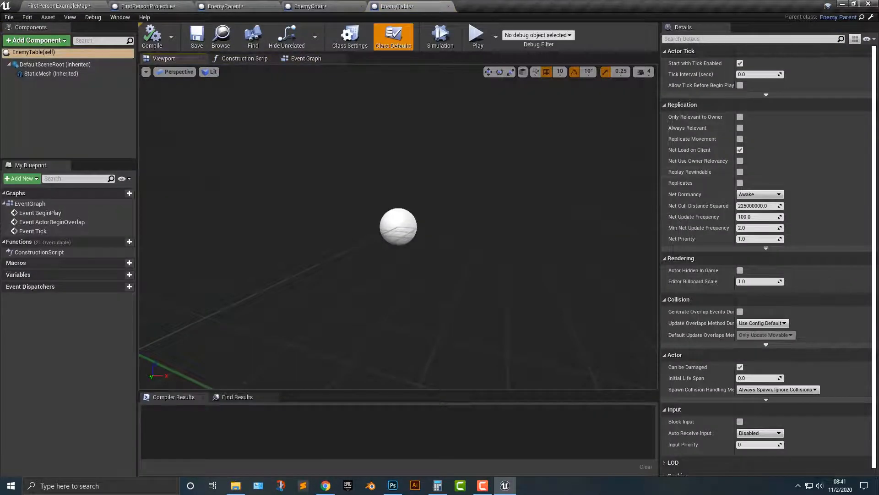
pyautogui.click(50, 74)
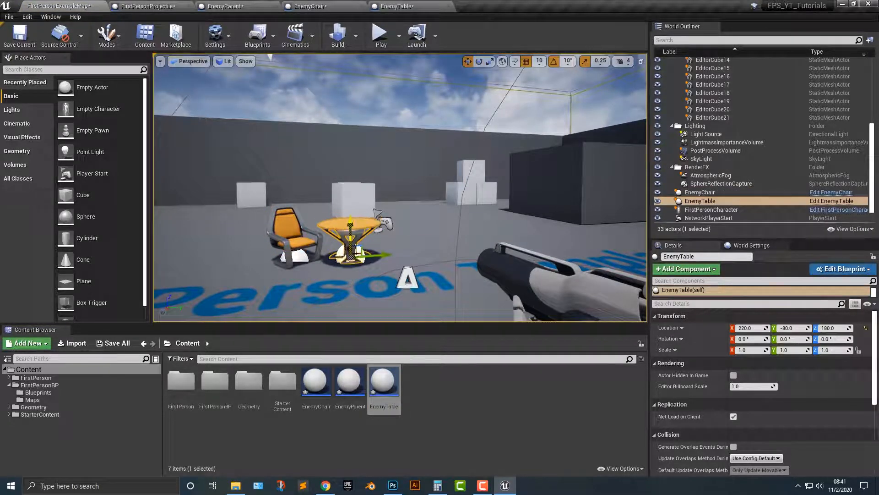
# Rotate EnemyChair2 about Z so it faces the round table, then deselect.
pyautogui.click(700, 192)
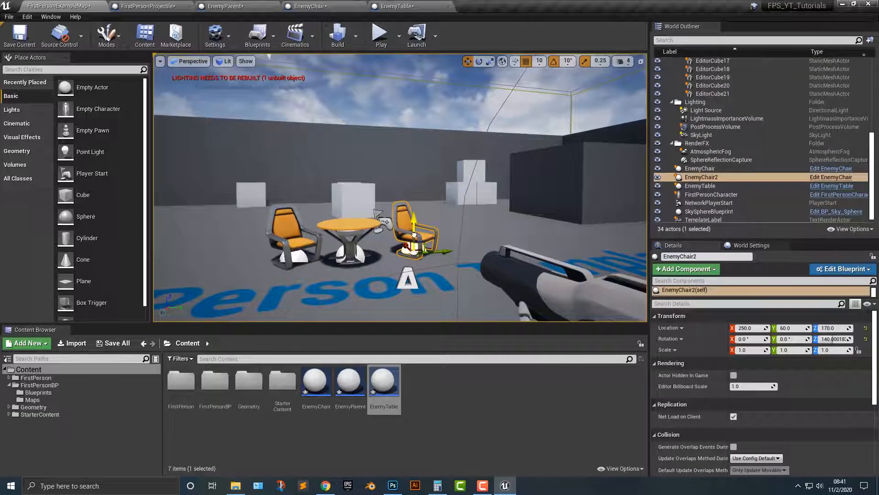
pyautogui.rightClick(412, 236)
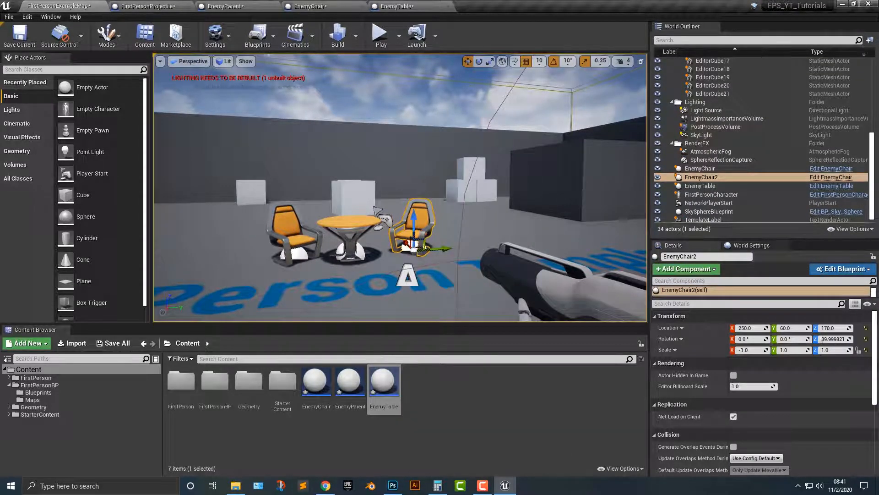
pyautogui.click(380, 34)
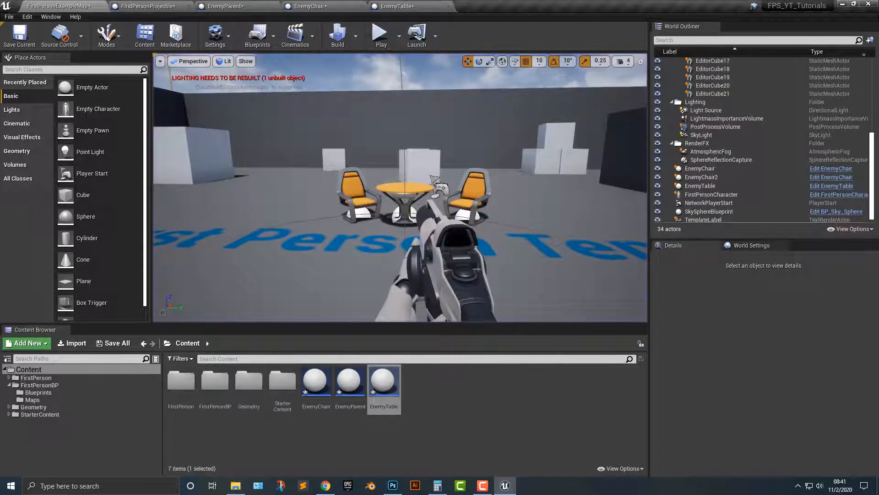
# In EnemyParent's Event Graph add an On Component Hit event for the StaticMesh component.
pyautogui.click(148, 6)
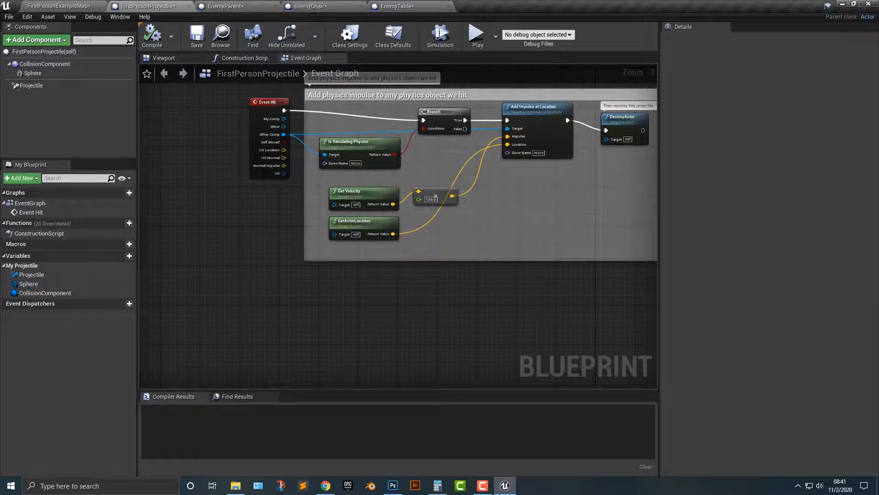
pyautogui.click(223, 6)
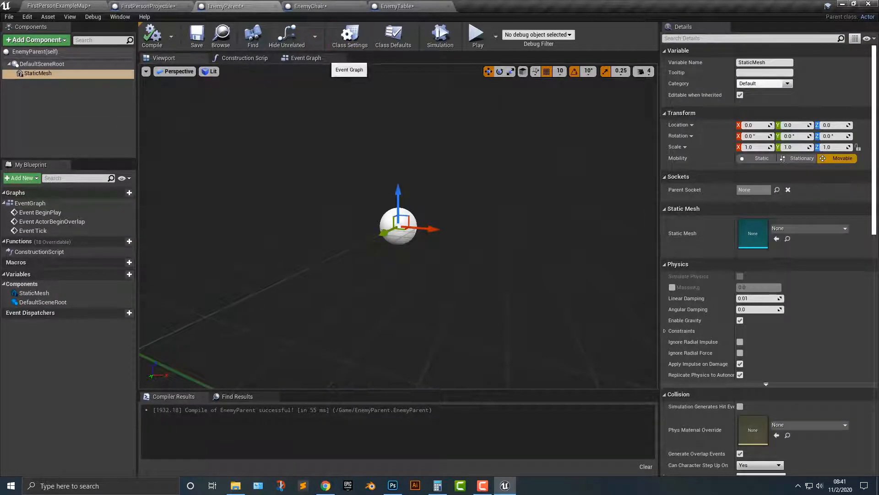
pyautogui.click(305, 58)
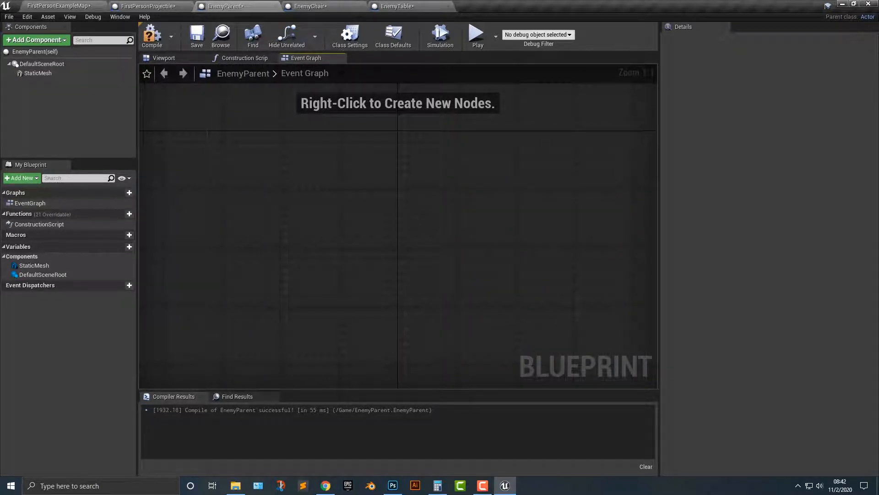
pyautogui.moveTo(38, 73)
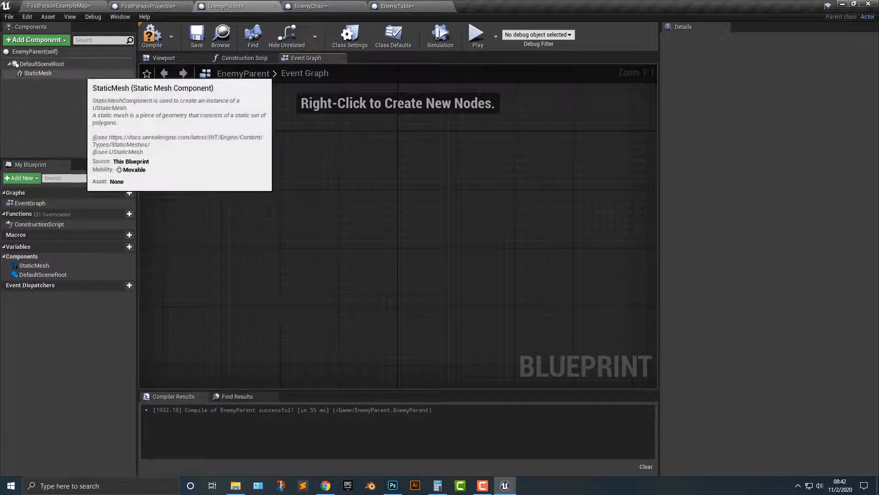
pyautogui.click(37, 73)
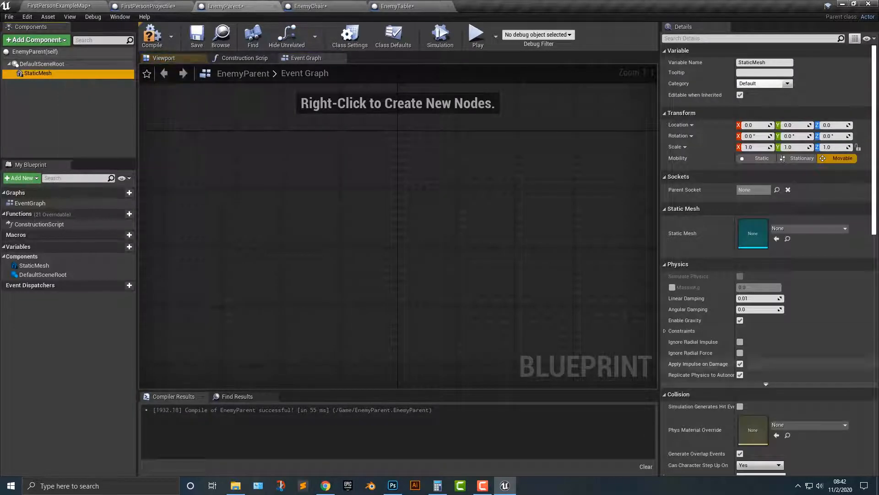
pyautogui.scroll(-3)
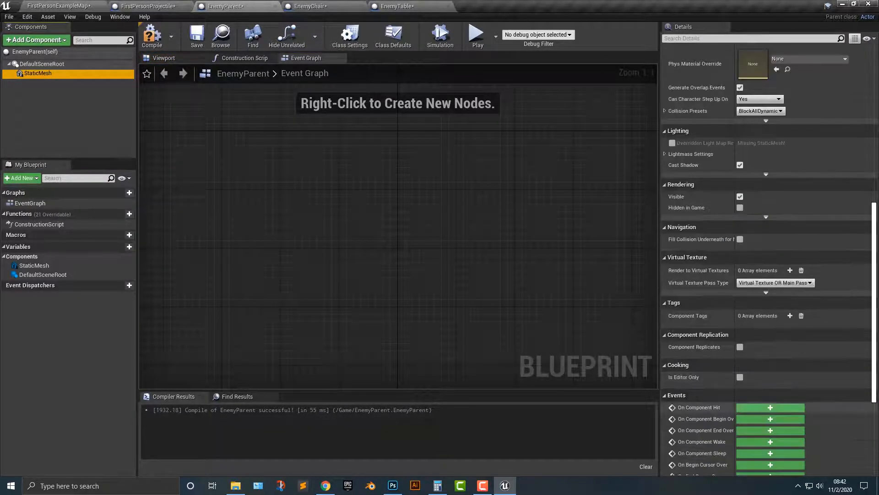
pyautogui.click(770, 406)
pyautogui.write('first per')
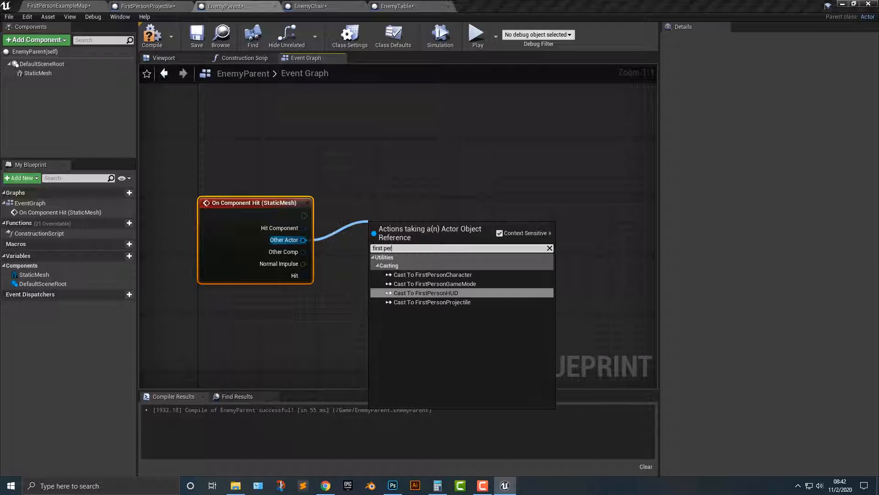
# Chain Cast To FirstPersonProjectile into a Print String, compile, and test from the level map.
pyautogui.write('projec')
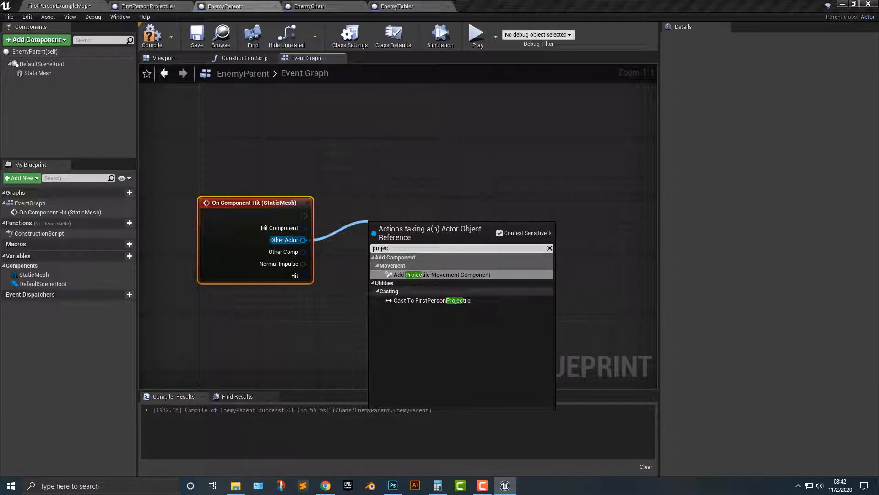
pyautogui.click(430, 301)
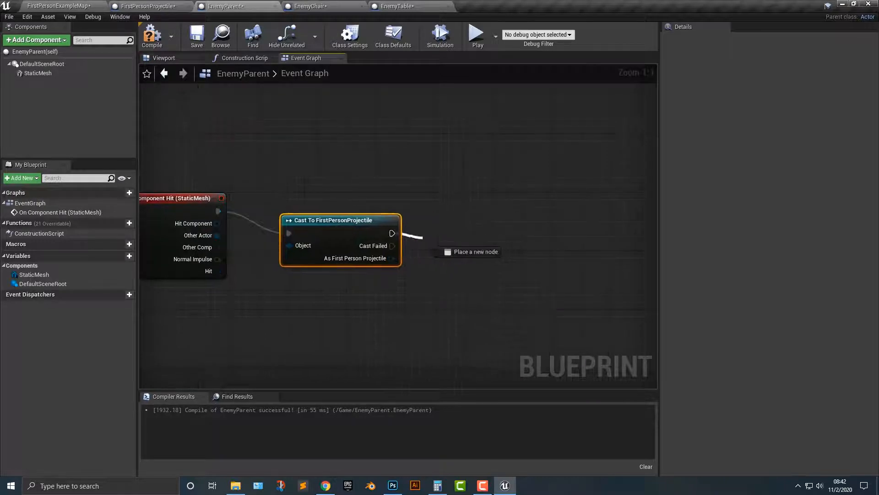
pyautogui.write('prin')
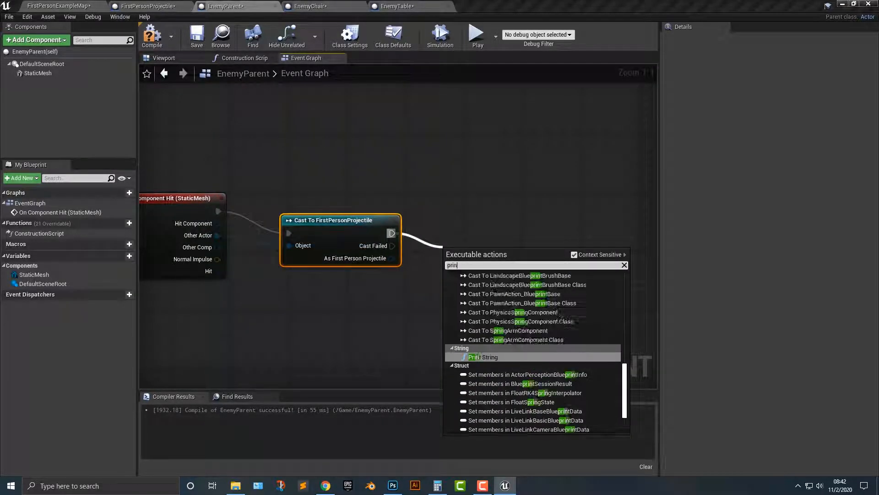
pyautogui.click(483, 357)
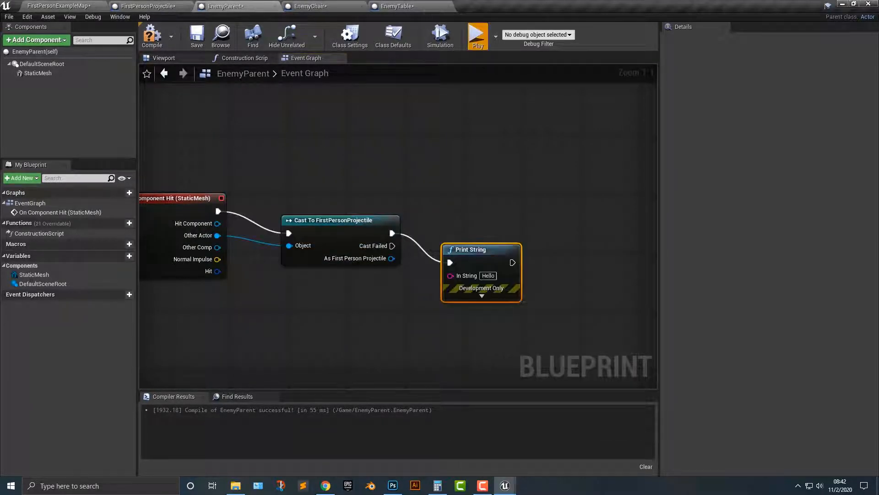
pyautogui.click(476, 35)
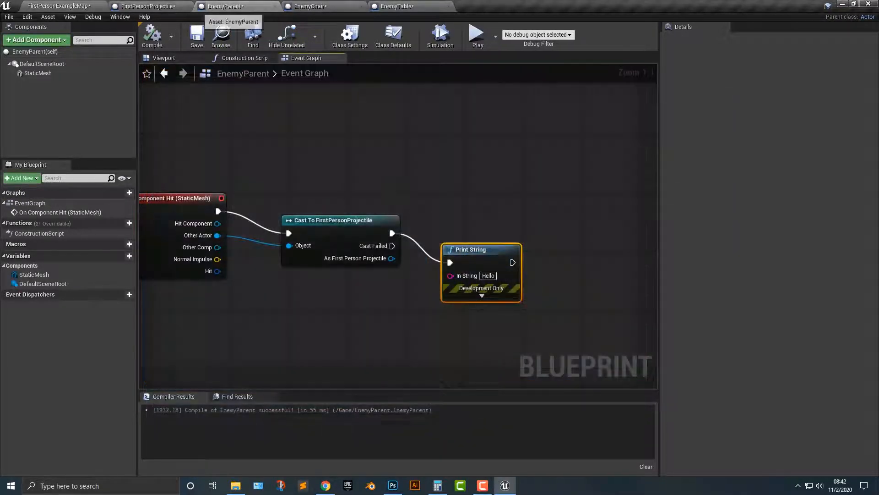
pyautogui.click(56, 6)
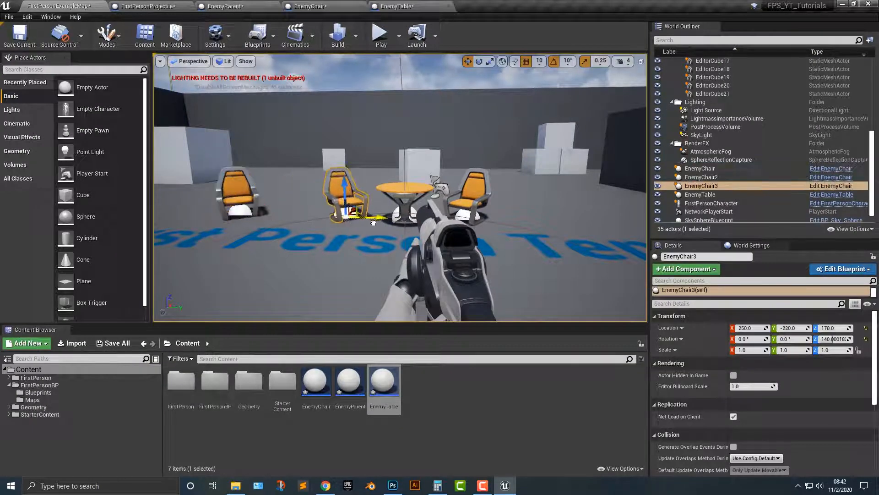
pyautogui.click(379, 32)
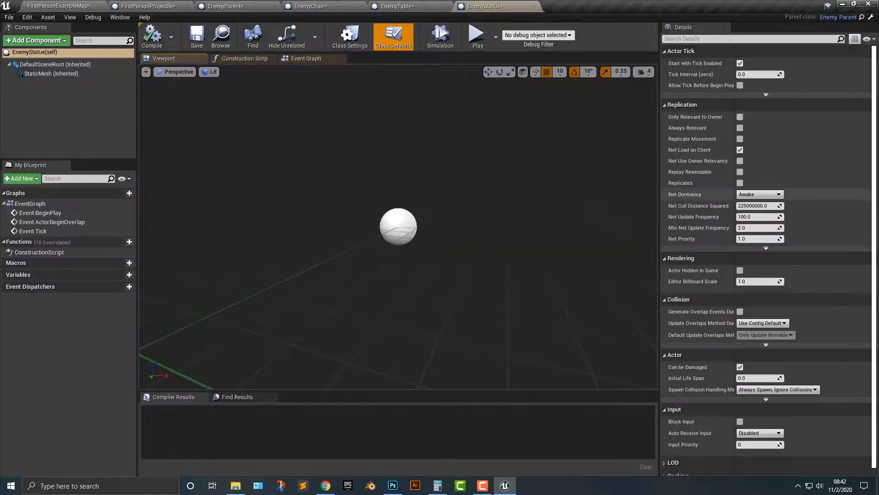
# Give EnemyStatue's inherited mesh the SM_Statue model at scale 4.0.
pyautogui.click(51, 73)
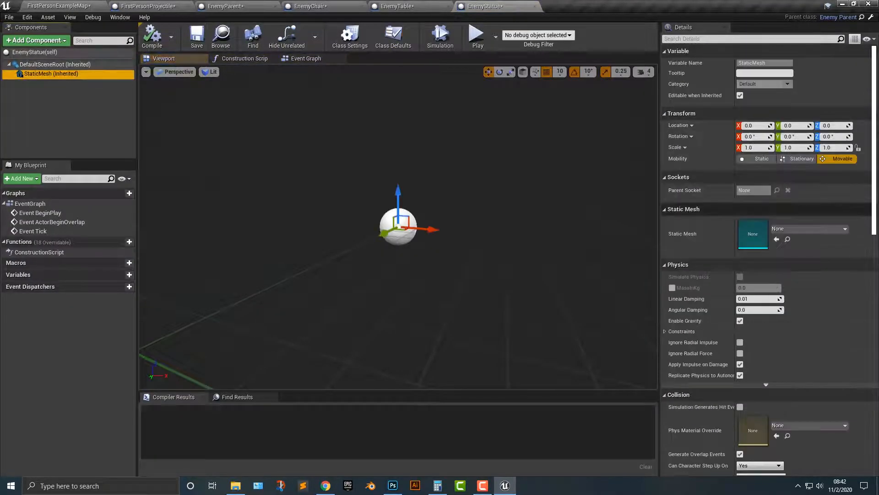
pyautogui.click(808, 229)
pyautogui.write('statue')
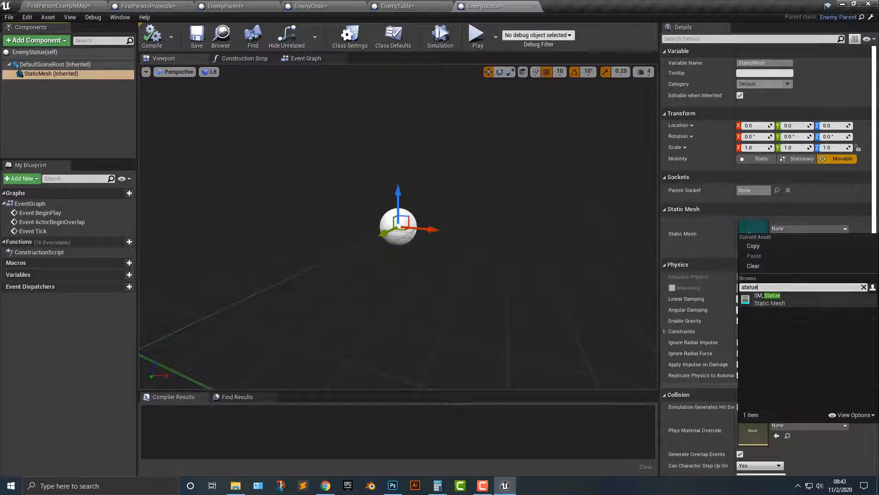
pyautogui.click(768, 298)
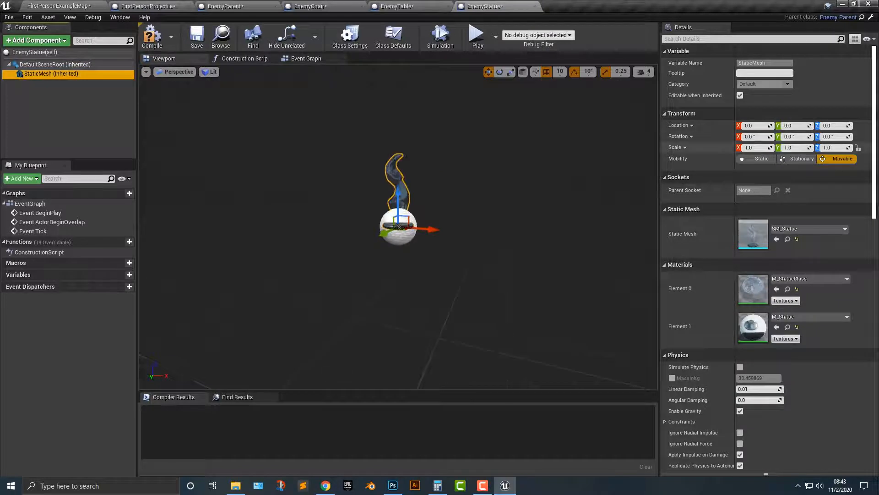
pyautogui.write('4.0')
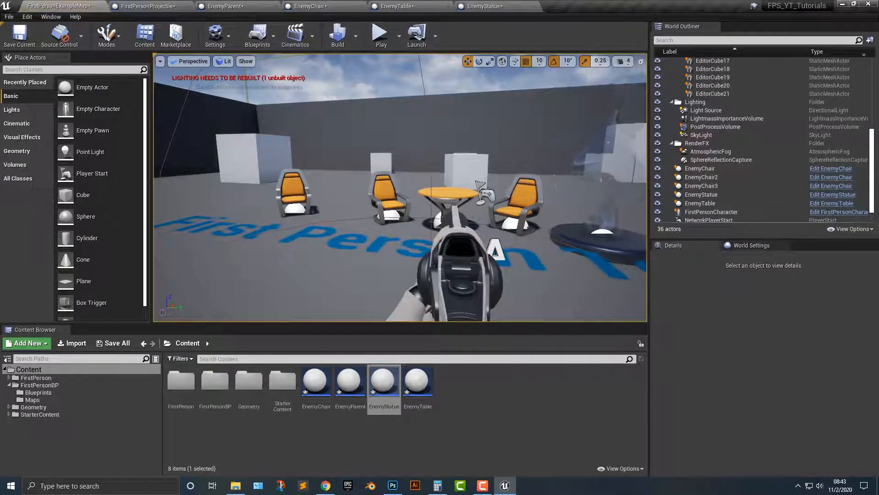
# Swap the placed statue's glass material for a gold material.
pyautogui.click(700, 195)
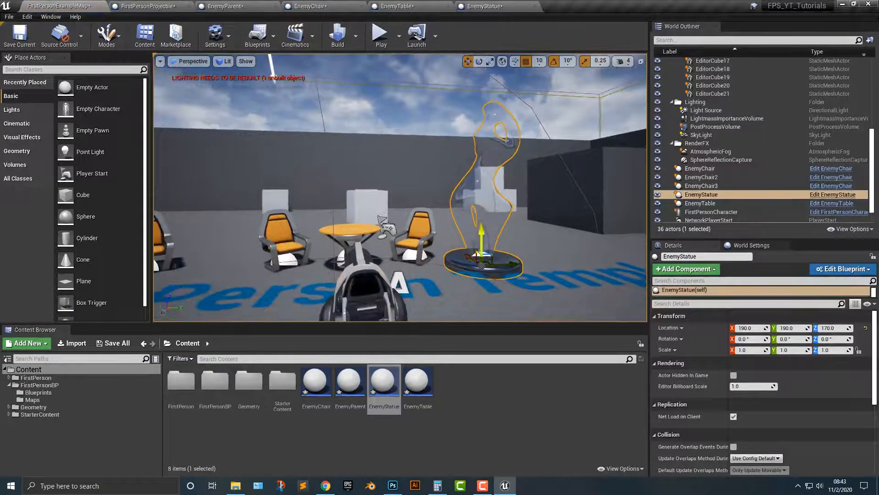
pyautogui.click(399, 6)
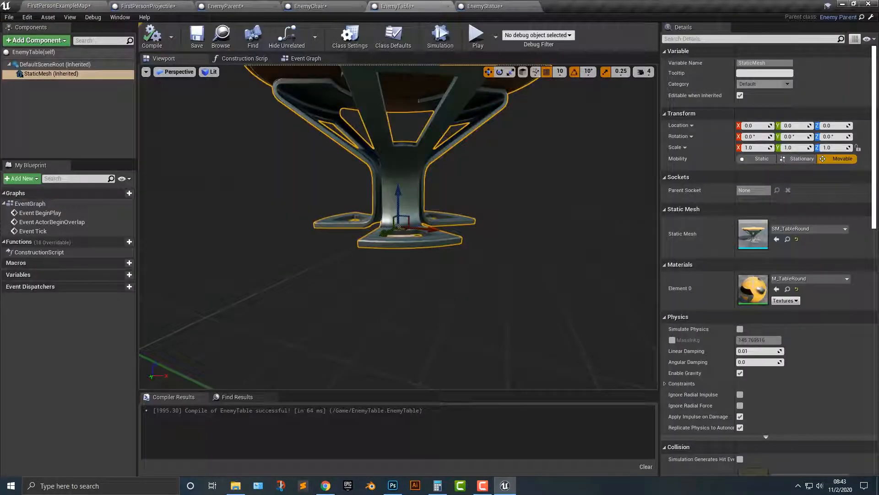
pyautogui.click(483, 6)
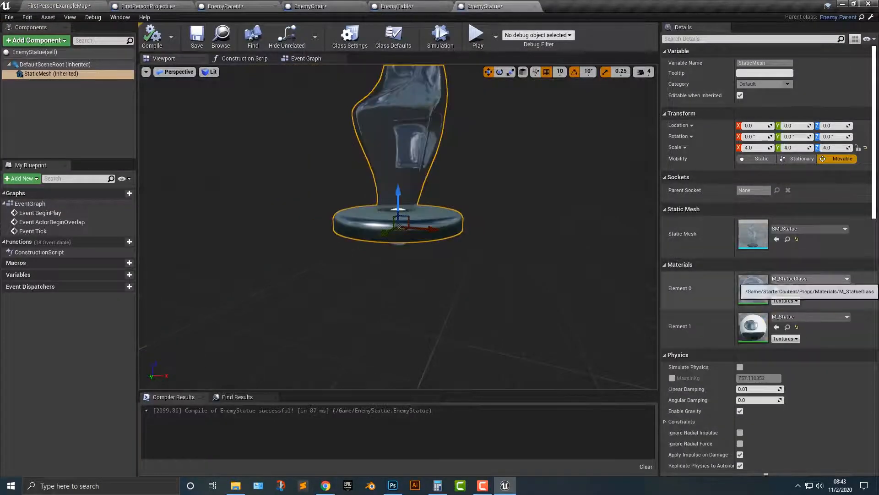
pyautogui.write('gold')
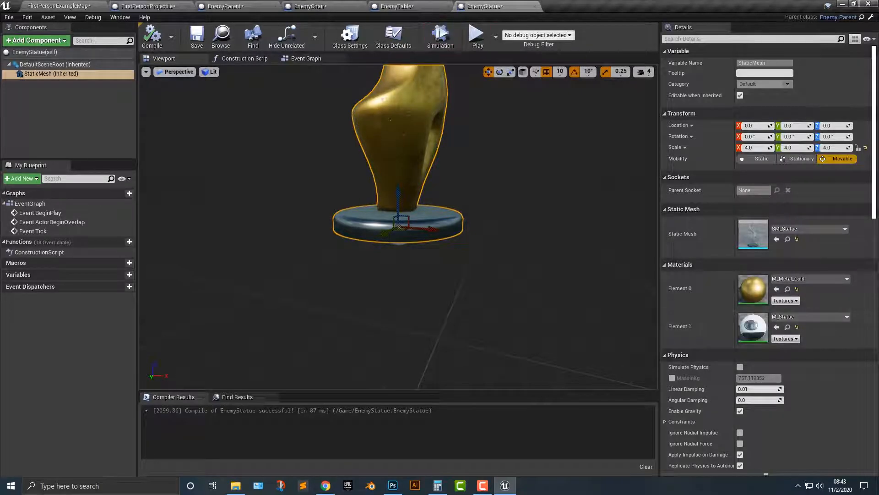
# Return to the level view and give the scene a quick play test.
pyautogui.click(151, 34)
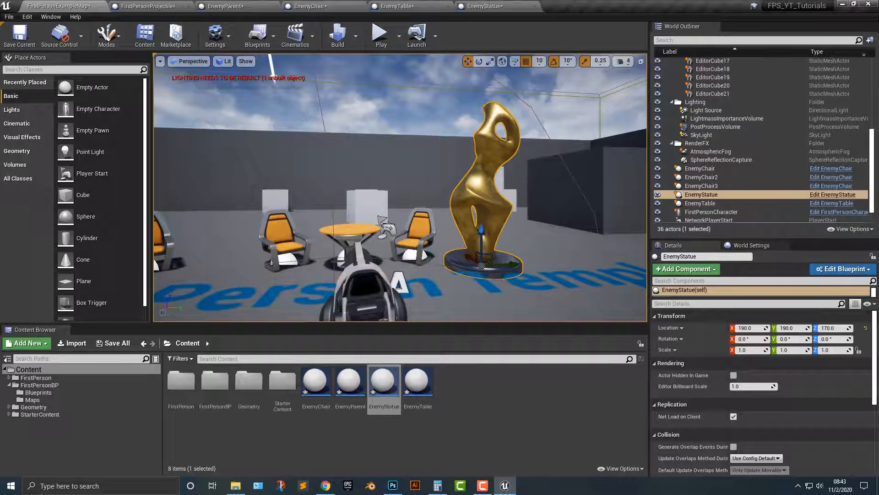
pyautogui.click(380, 35)
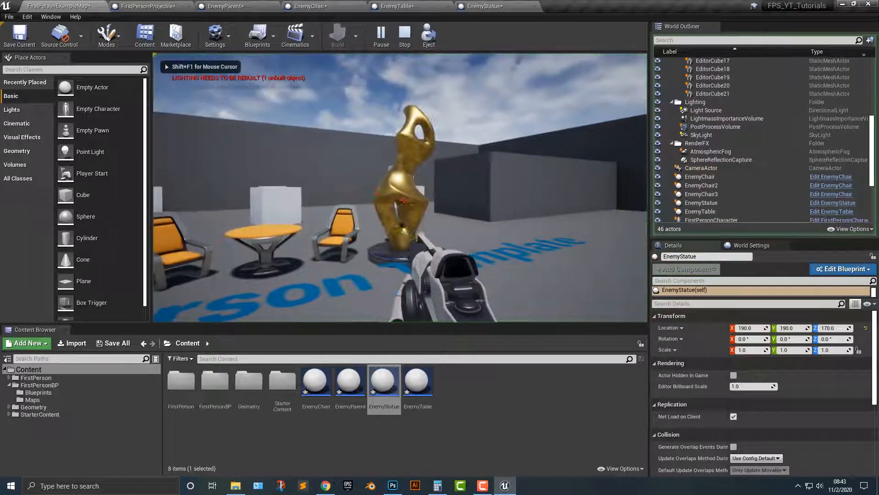
pyautogui.click(404, 35)
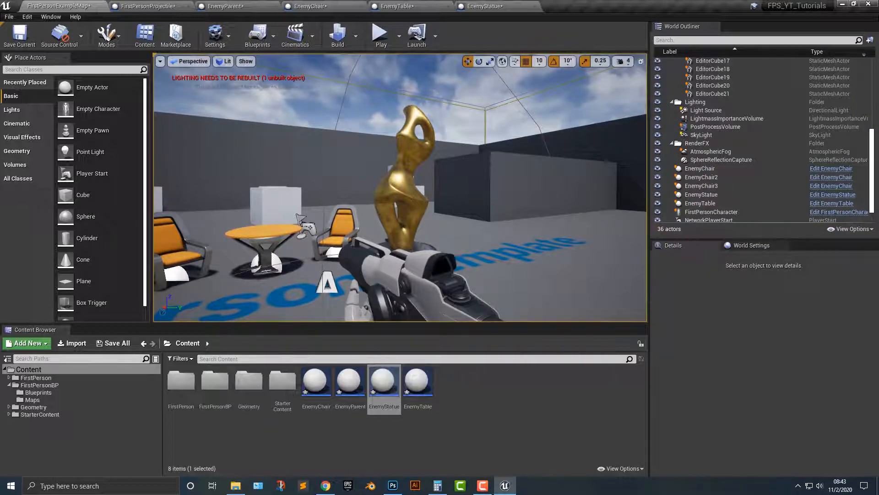
# In EnemyParent's hit logic add DestroyActor for the projectile and a second DestroyActor for self.
pyautogui.click(223, 6)
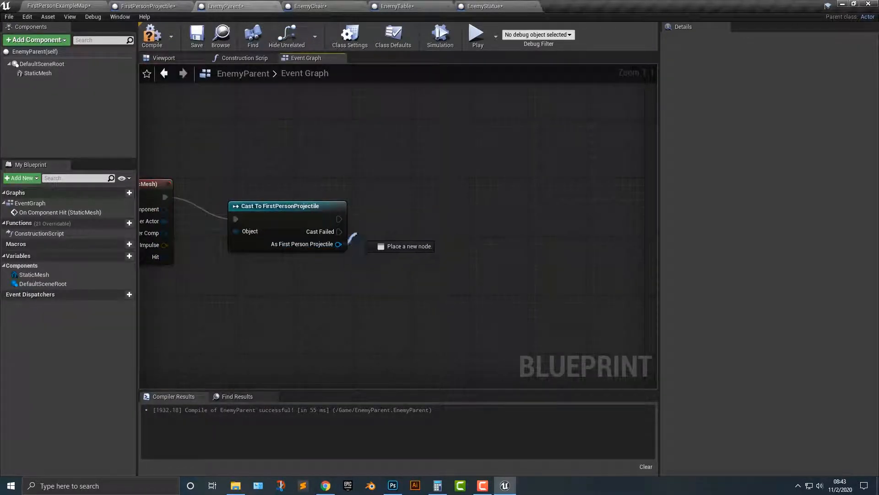
pyautogui.write('destro')
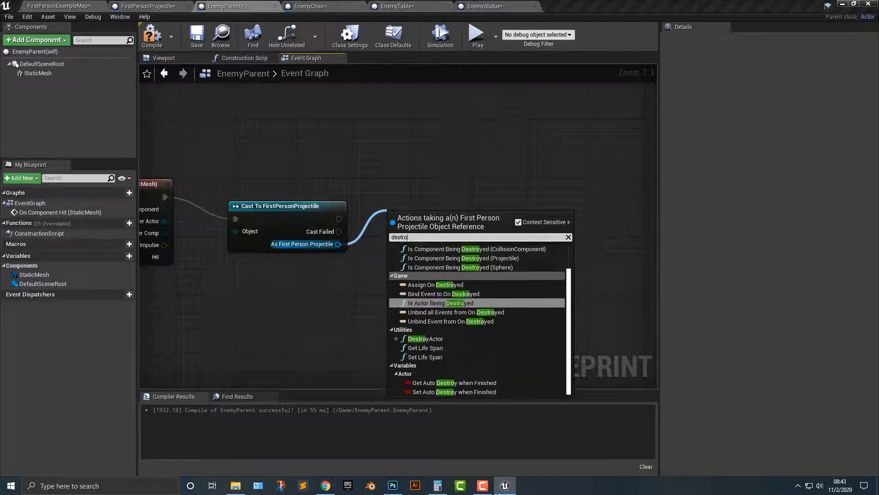
pyautogui.write('destroy acto')
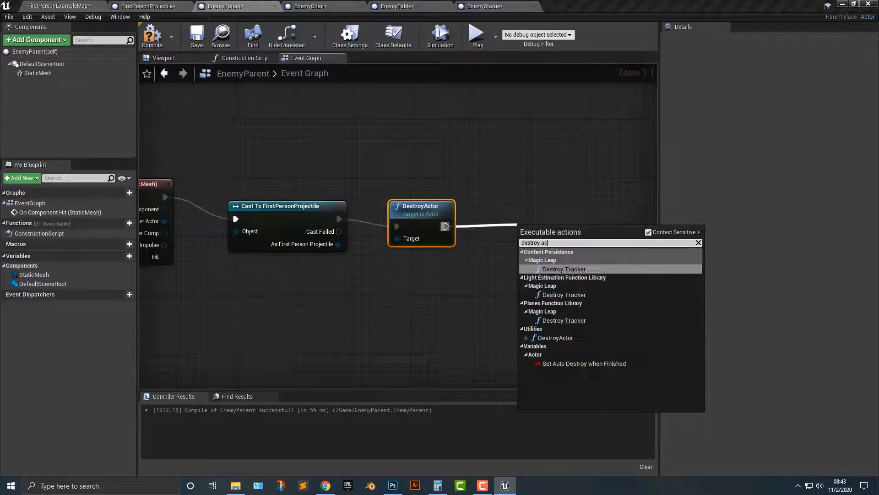
pyautogui.click(555, 337)
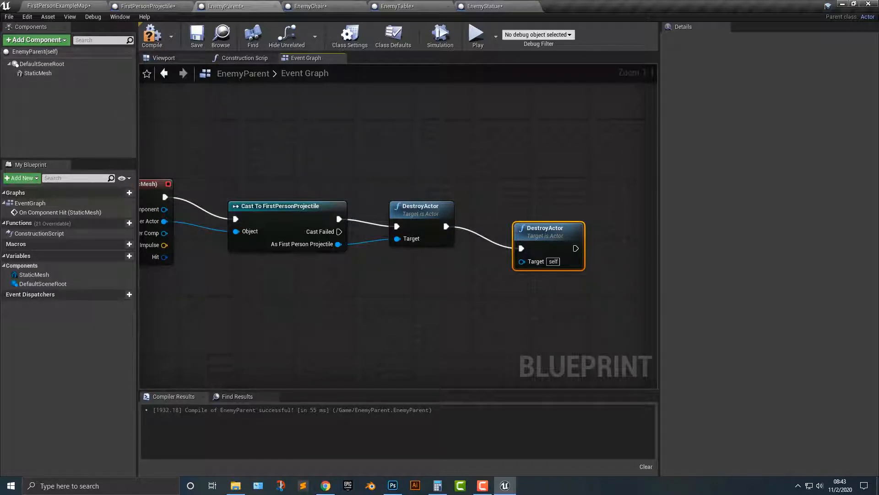
# Play-test the level so shot enemies vanish, then return to EnemyParent's graph.
pyautogui.click(56, 6)
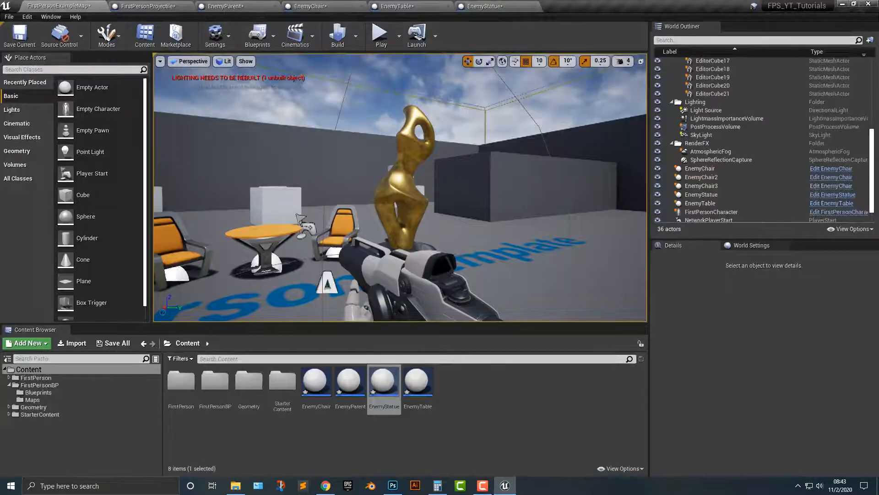
pyautogui.click(379, 34)
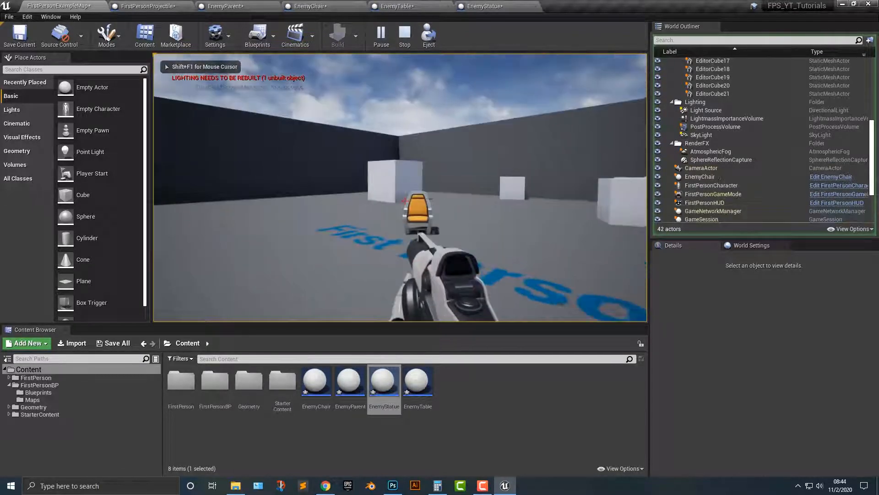
pyautogui.click(404, 35)
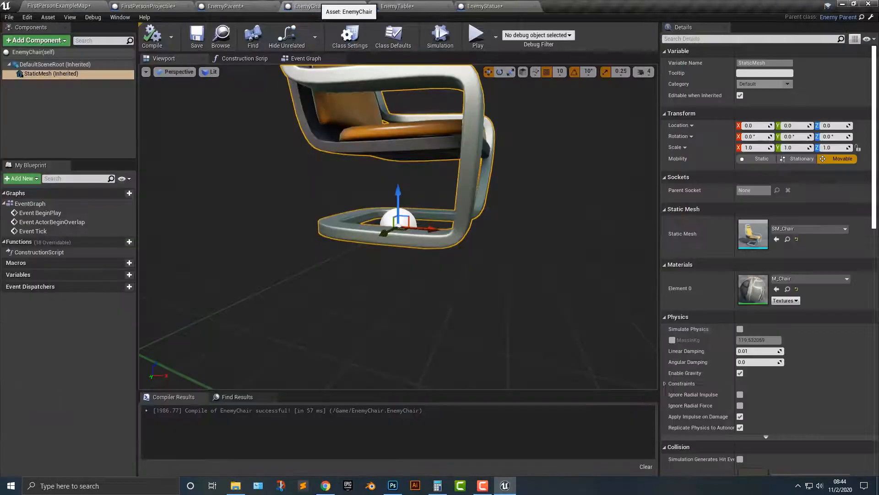
pyautogui.click(223, 6)
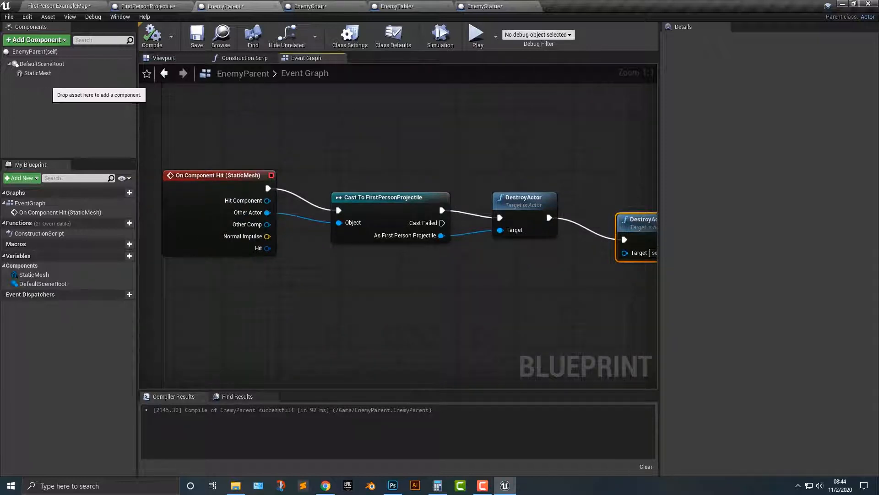
# Add Event Destroyed wired into a SpawnActor from Class node.
pyautogui.click(37, 73)
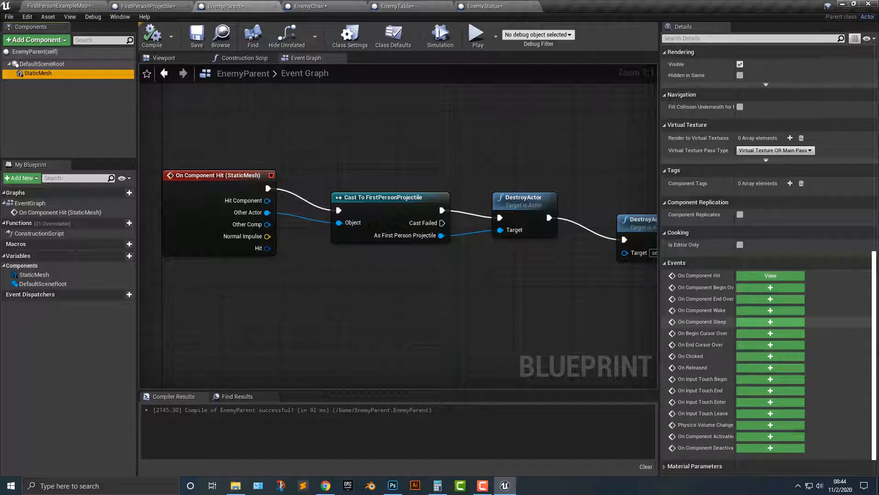
pyautogui.write('event des')
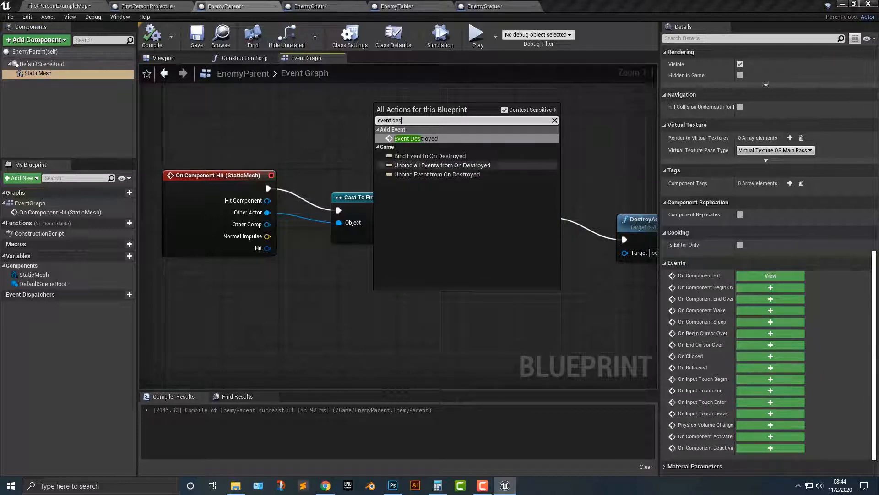
pyautogui.click(406, 138)
pyautogui.write('spawn acto')
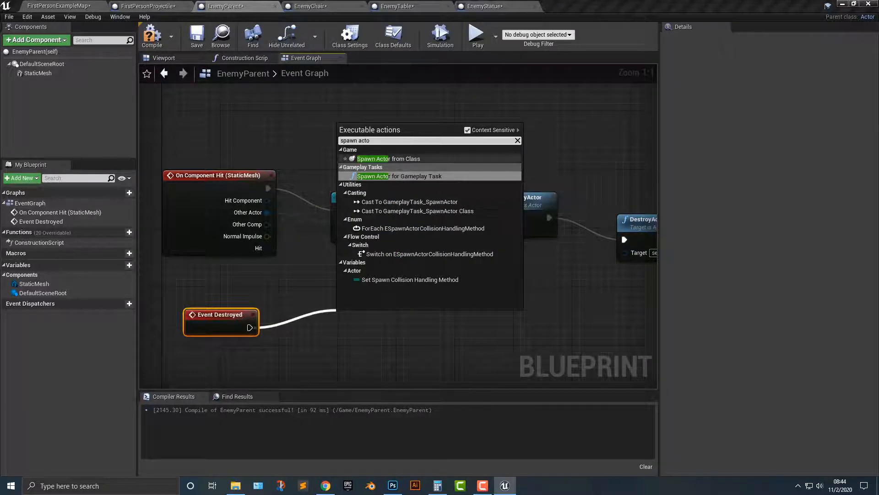
pyautogui.click(388, 158)
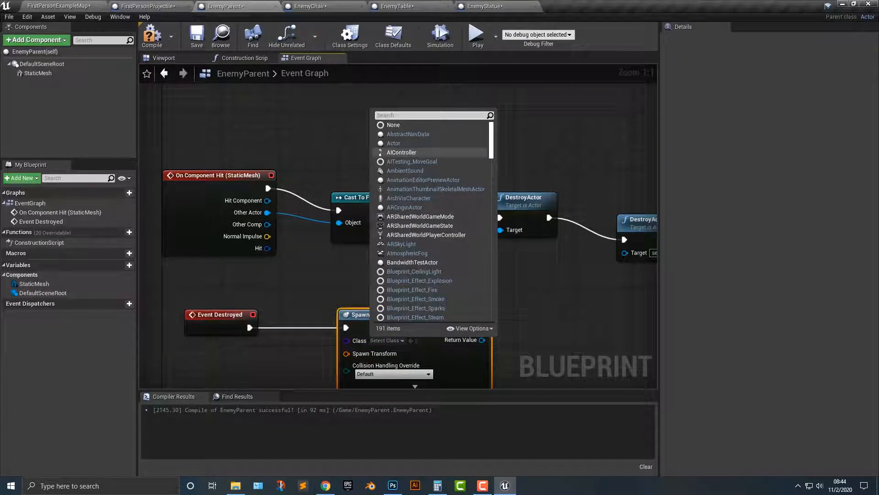
# Spawn Blueprint_Effect_Explosion at the StaticMesh's GetWorldTransform and compile.
pyautogui.write('exp')
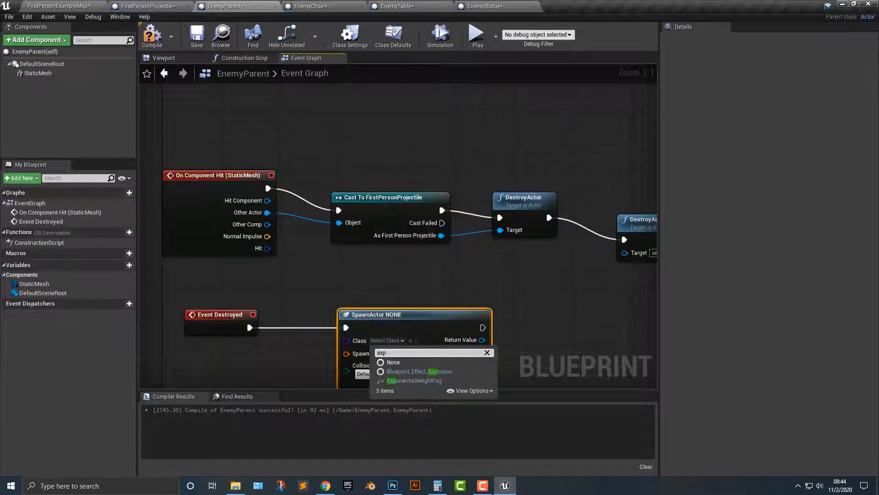
pyautogui.click(418, 371)
pyautogui.write('get worl')
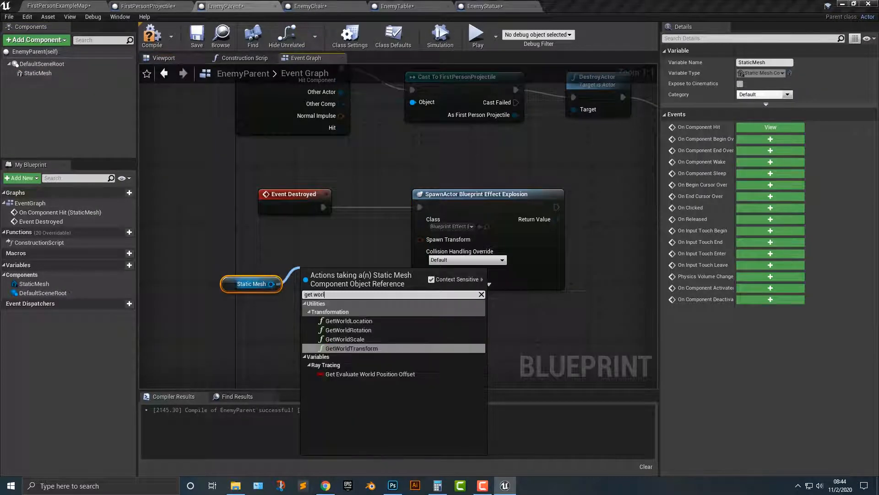
pyautogui.click(351, 348)
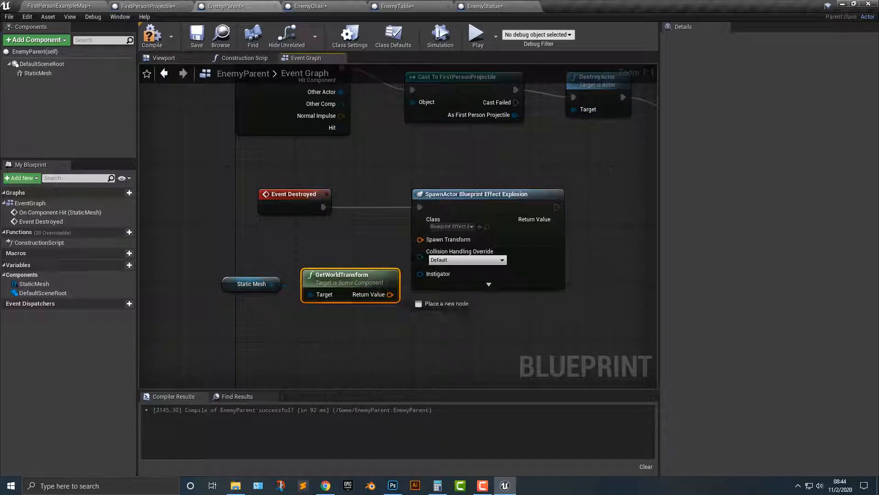
pyautogui.click(151, 35)
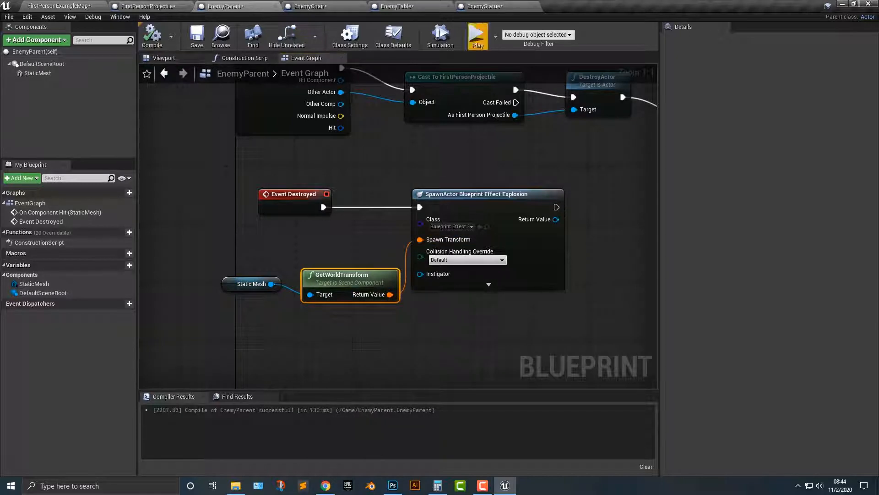
pyautogui.click(476, 34)
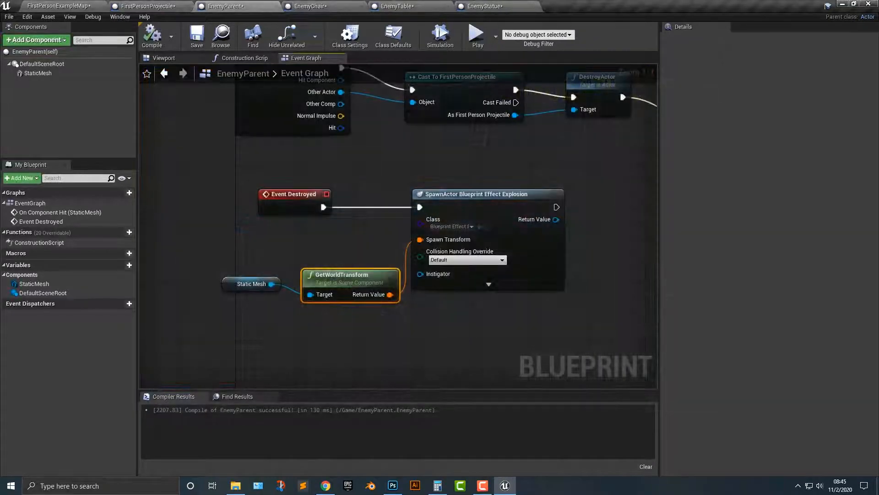
pyautogui.click(476, 34)
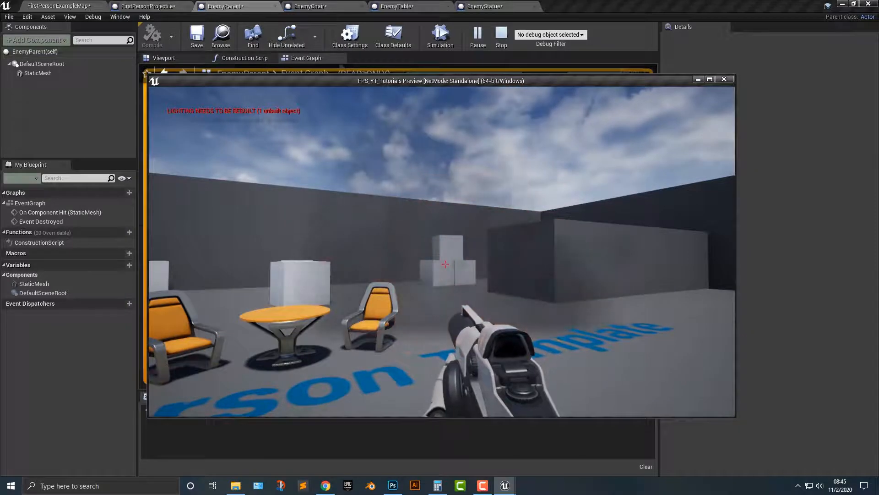
pyautogui.click(500, 36)
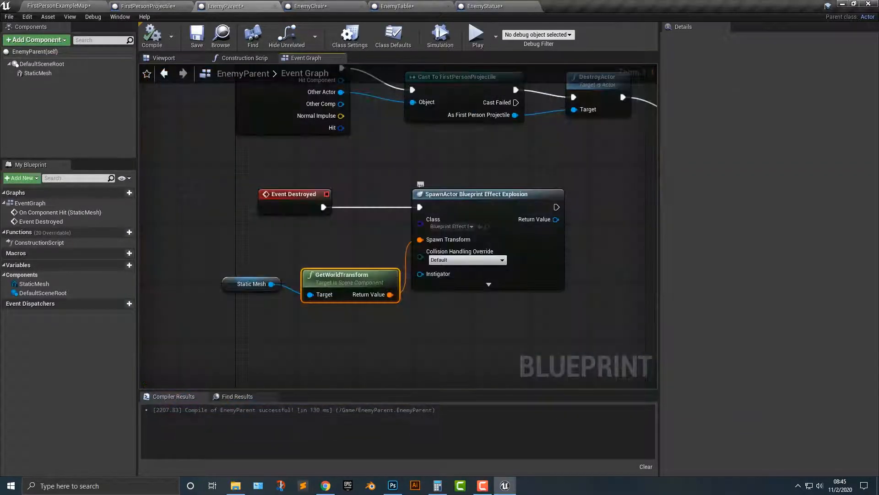